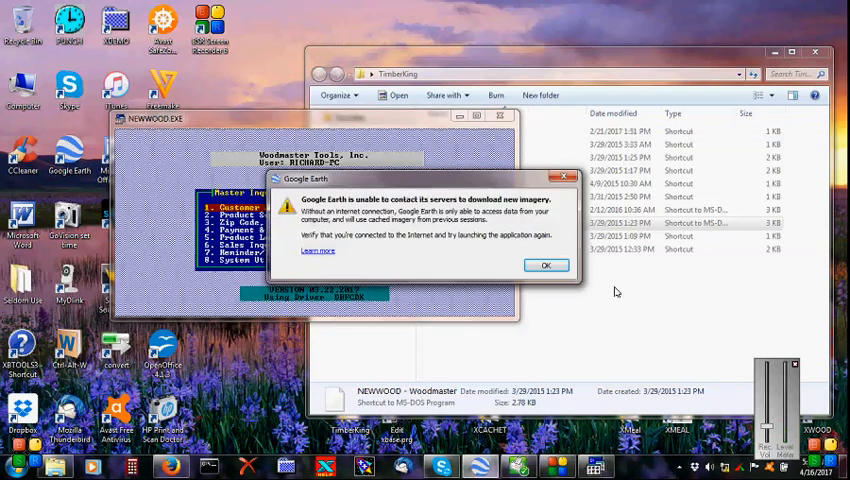
Log in as the super user and reach the main workspace with File, Applications and Help menus.
click(546, 264)
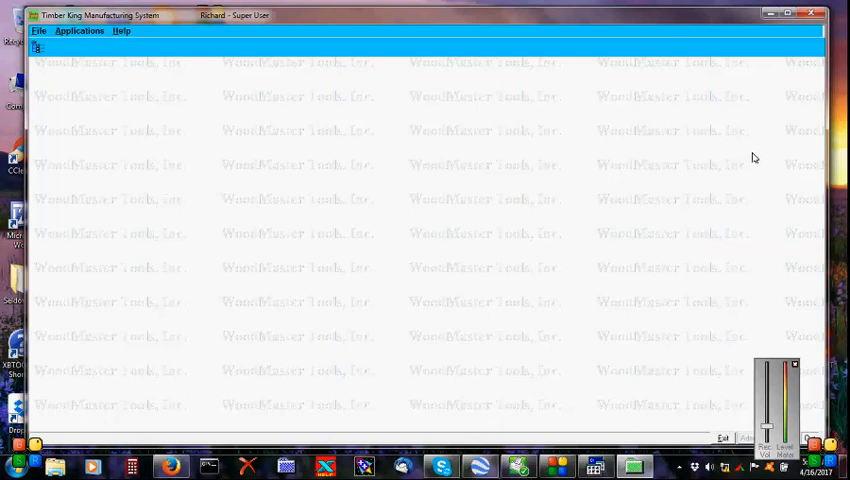
mouse_move(762, 216)
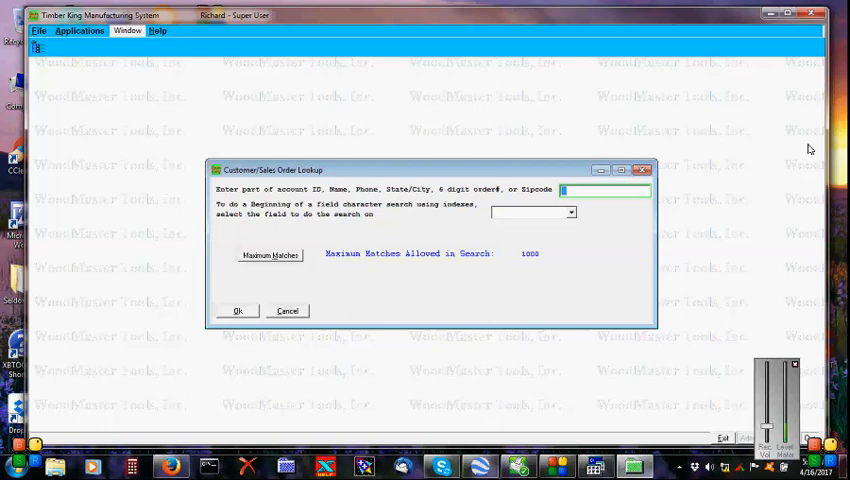
Bring up the Customer/Sales Order Lookup and focus the account ID search field.
click(238, 310)
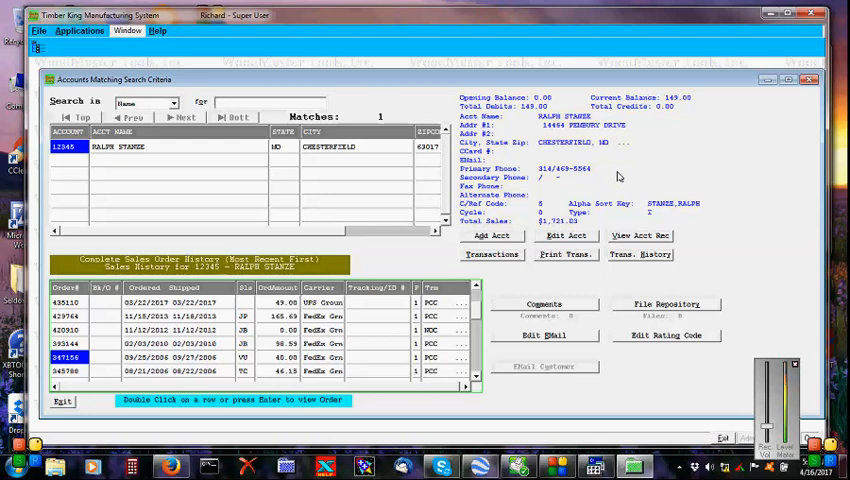
mouse_move(658, 312)
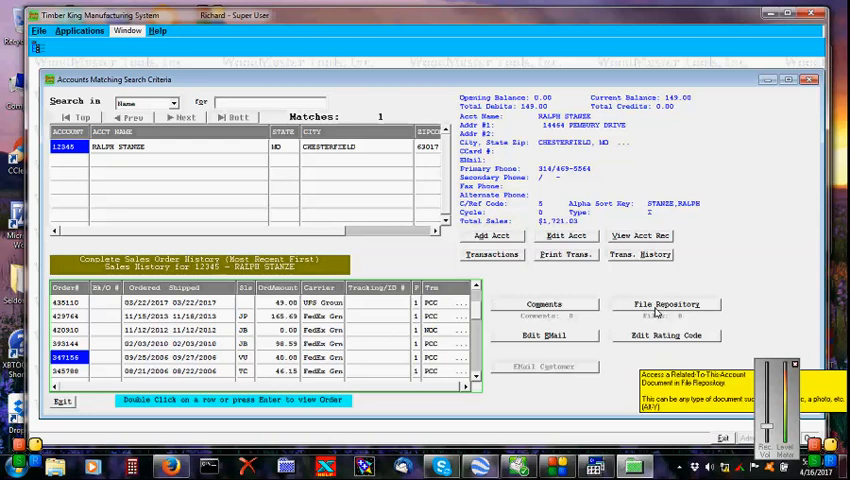
double_click(64, 356)
text(50)
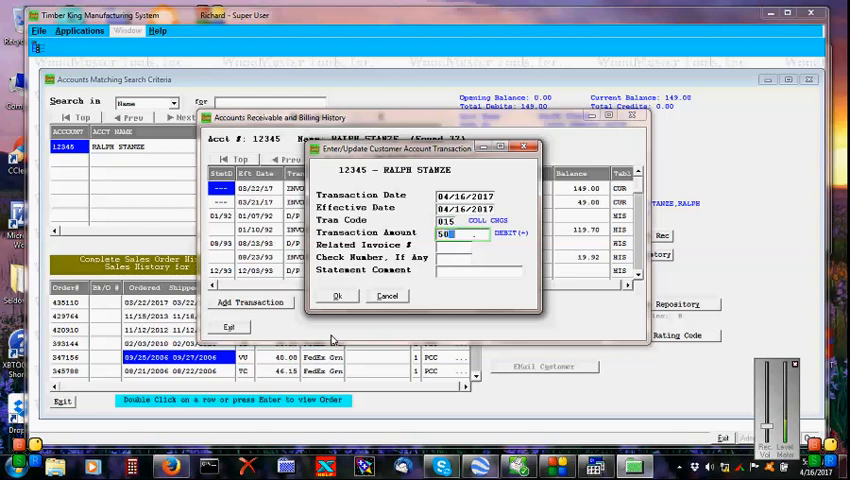
Save the new 500 transaction on customer 12345's account and acknowledge the 'Transaction Added' notice.
click(336, 296)
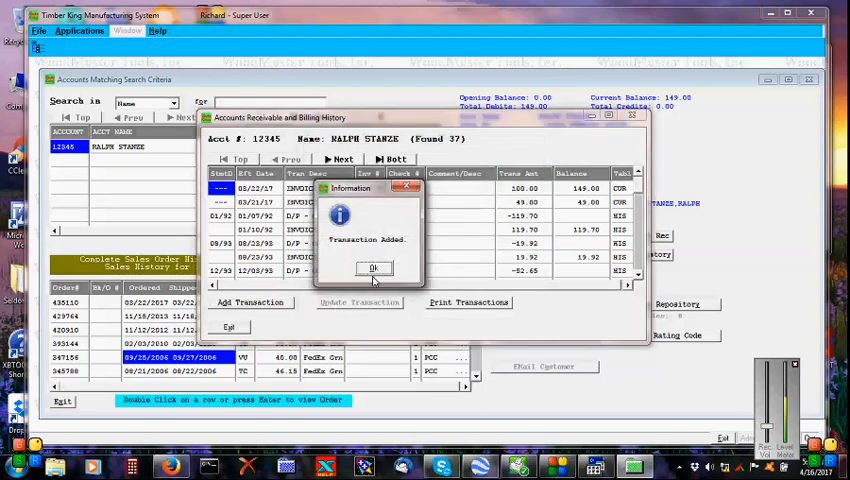
click(80, 32)
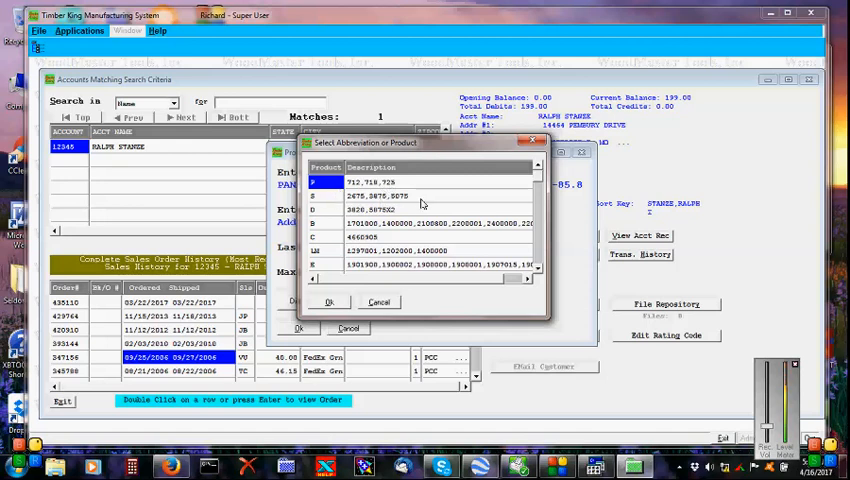
Choose an entry from the Select Abbreviation or Product list.
click(380, 302)
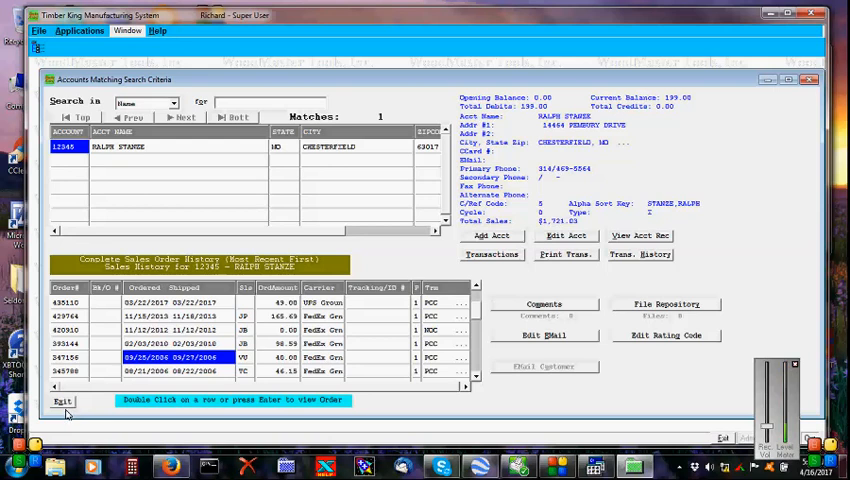